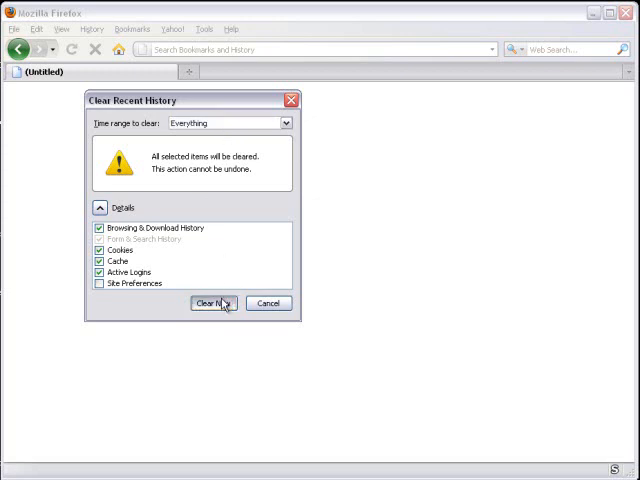
# Step: Clear Firefox history, cookies, cache and active logins for the Everything time range
pyautogui.click(212, 304)
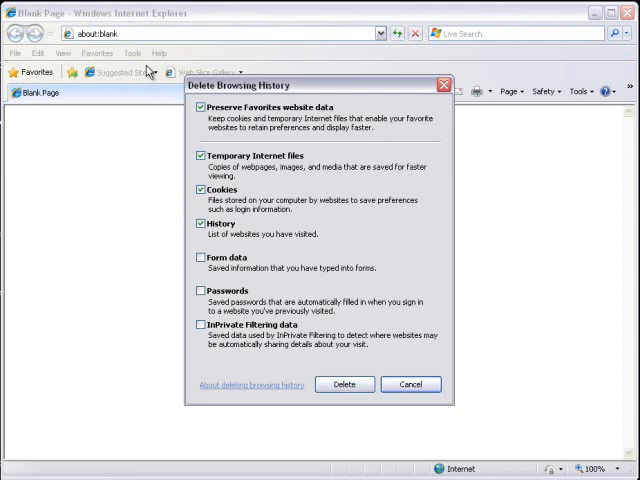
pyautogui.moveTo(338, 368)
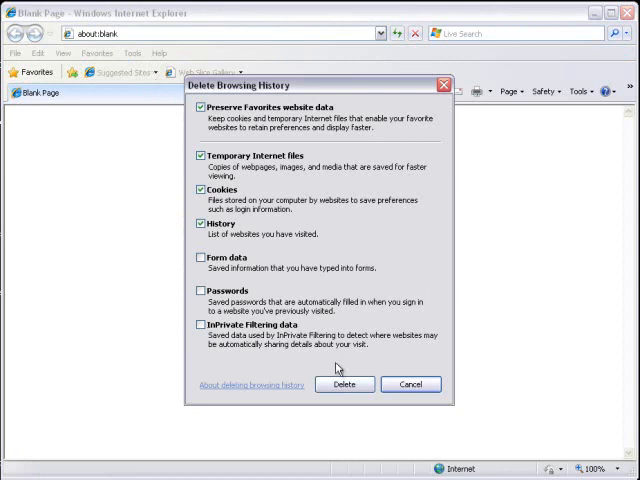
# Step: Delete Internet Explorer's temporary internet files, cookies and history
pyautogui.click(344, 384)
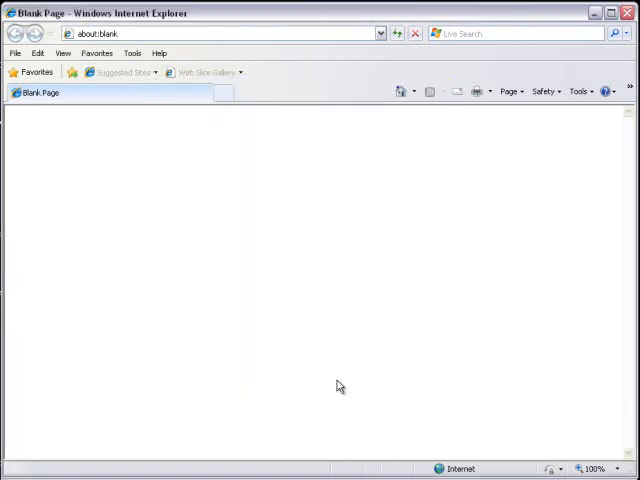